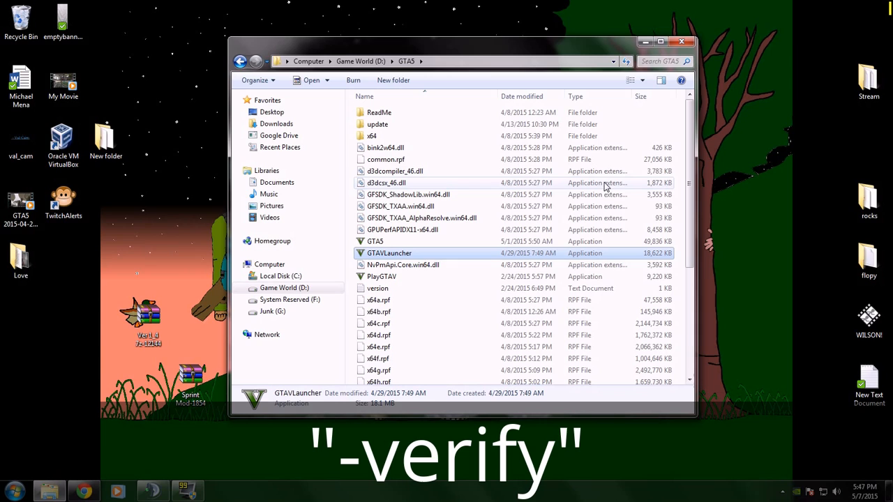
pyautogui.moveTo(565, 203)
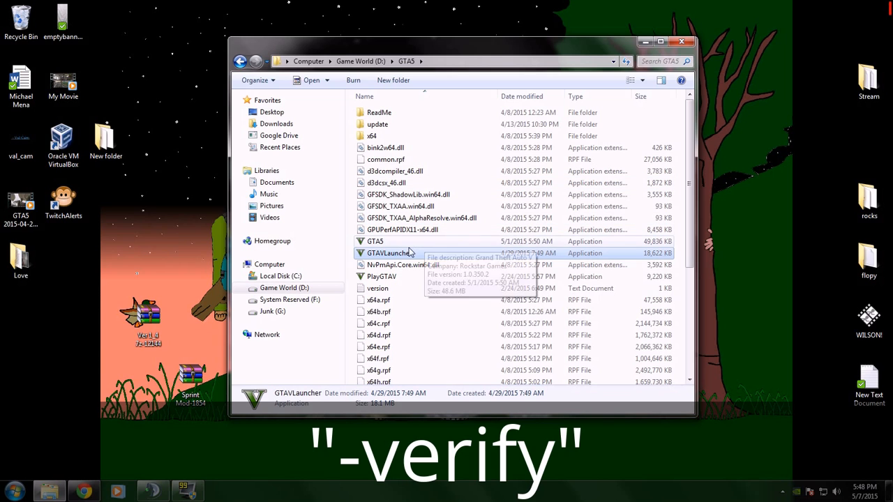
pyautogui.moveTo(407, 253)
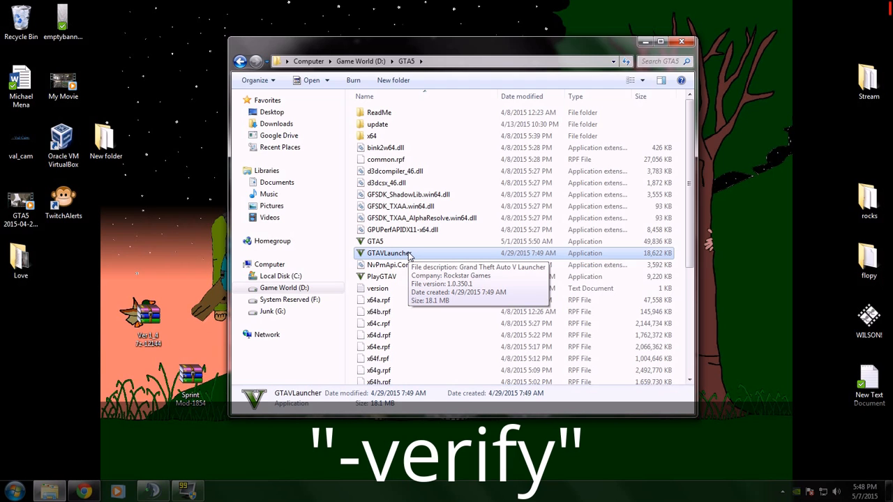
pyautogui.moveTo(409, 254)
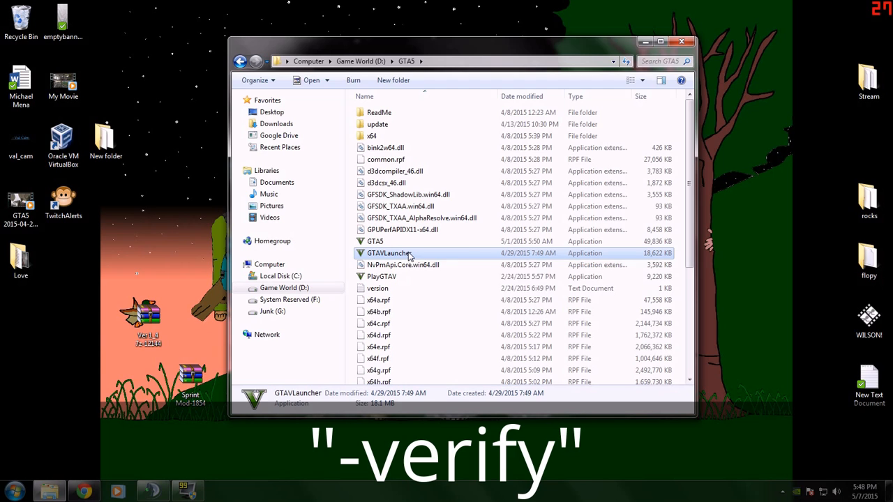
# - Create a shortcut to GTAVLauncher in the GTA5 folder and bring up its context menu
pyautogui.rightClick(388, 254)
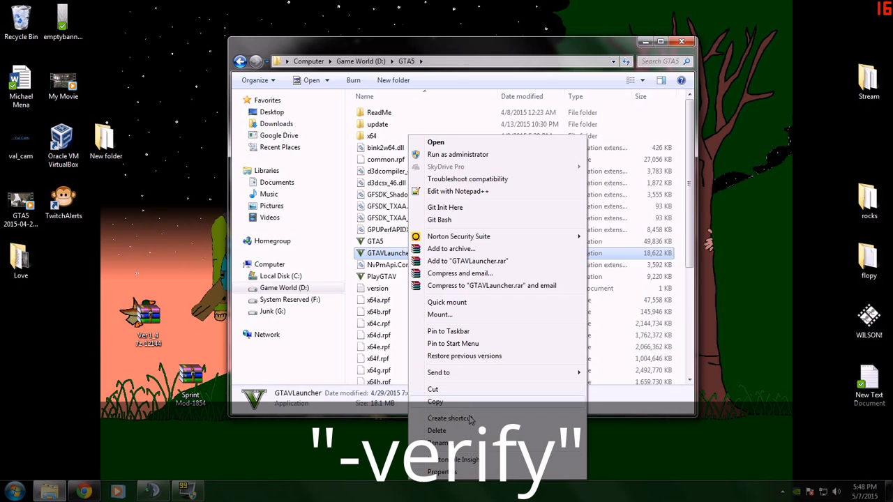
pyautogui.click(451, 419)
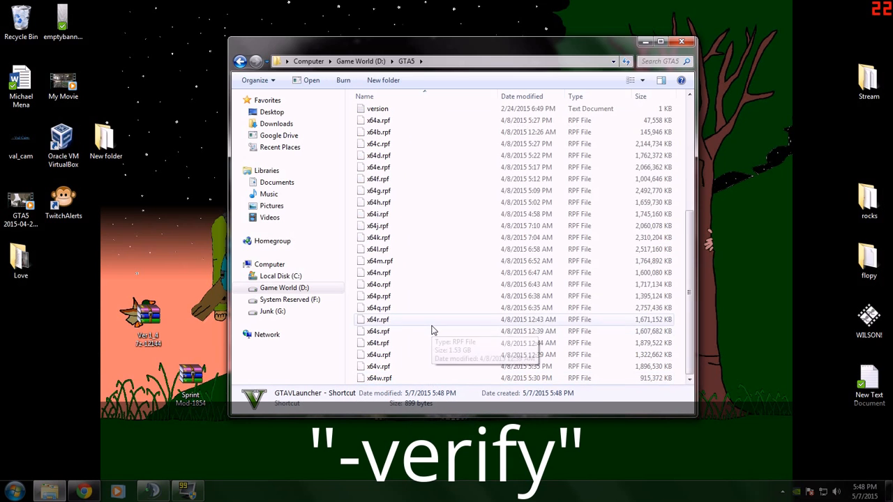
pyautogui.scroll(3)
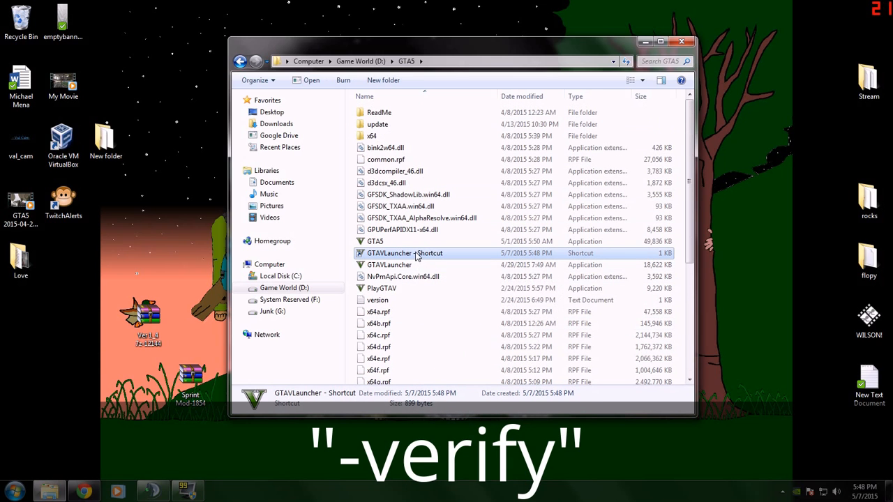
pyautogui.rightClick(390, 253)
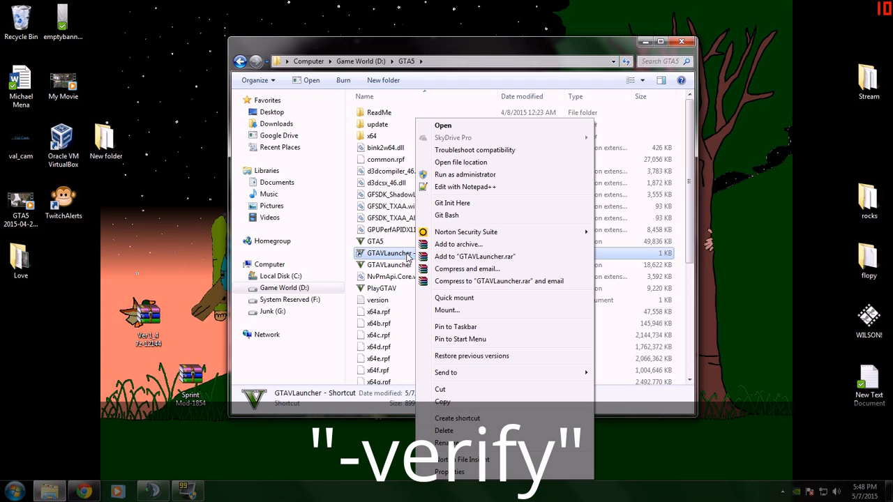
pyautogui.moveTo(472, 473)
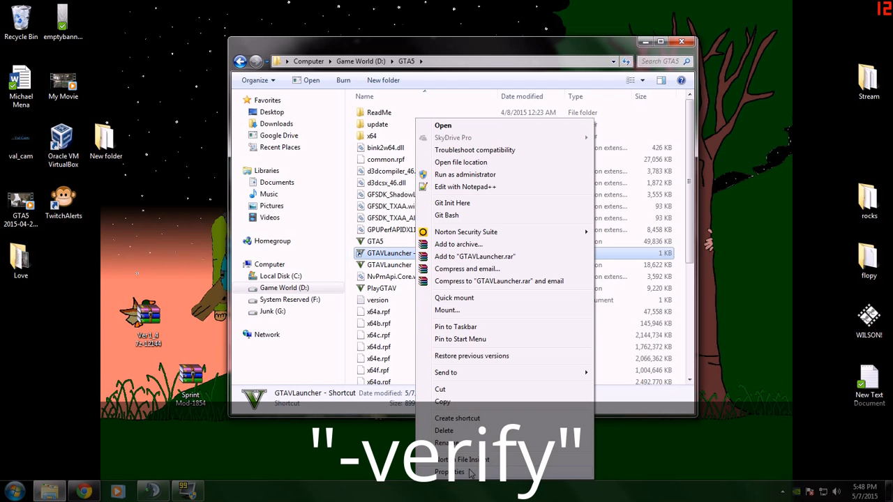
# - In the shortcut's Properties, append "-verify" to the Target field and confirm with OK
pyautogui.click(449, 471)
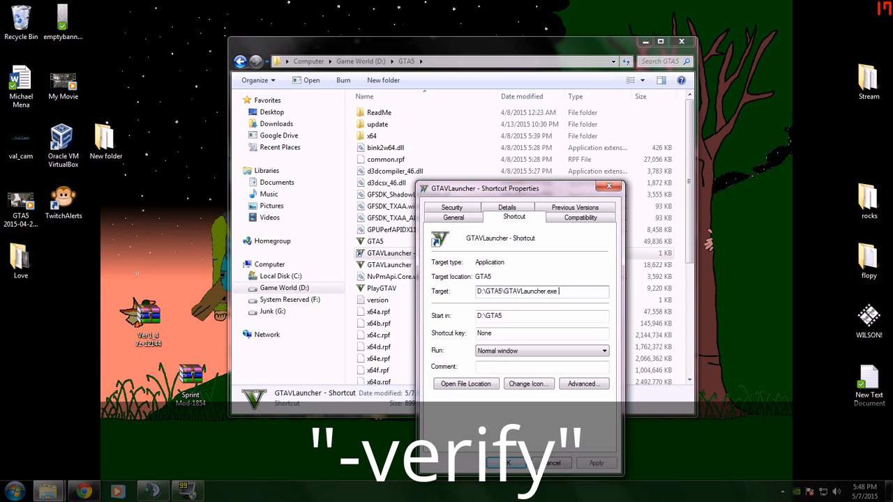
pyautogui.write('"-verify"')
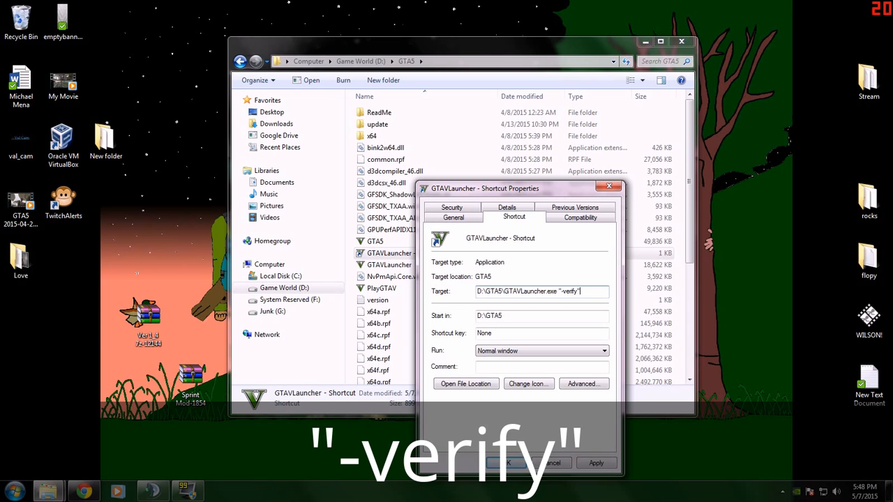
pyautogui.doubleClick(569, 292)
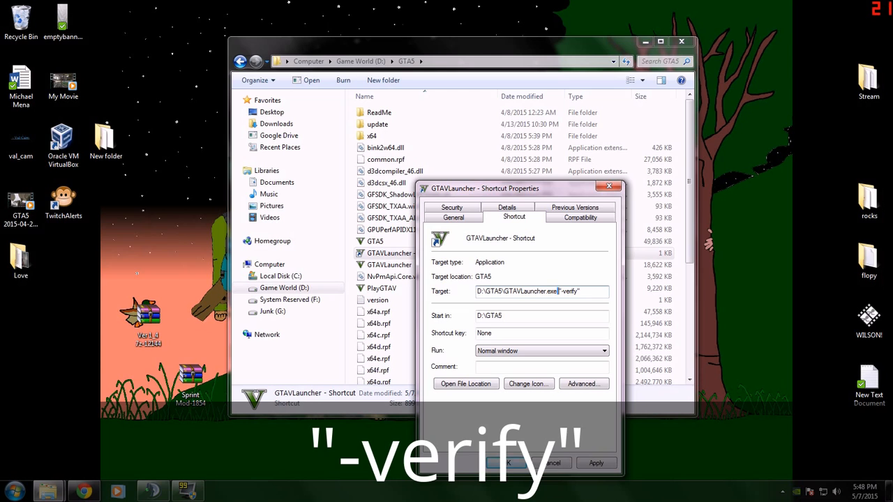
pyautogui.tripleClick(528, 291)
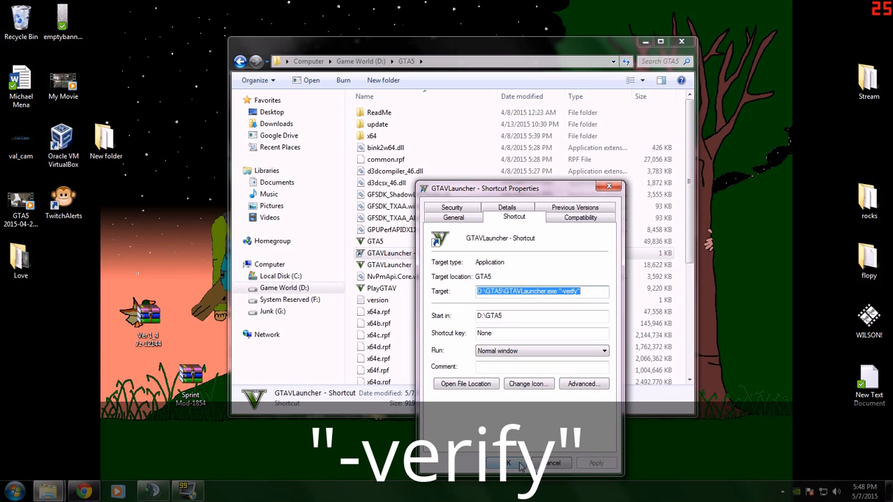
pyautogui.click(508, 463)
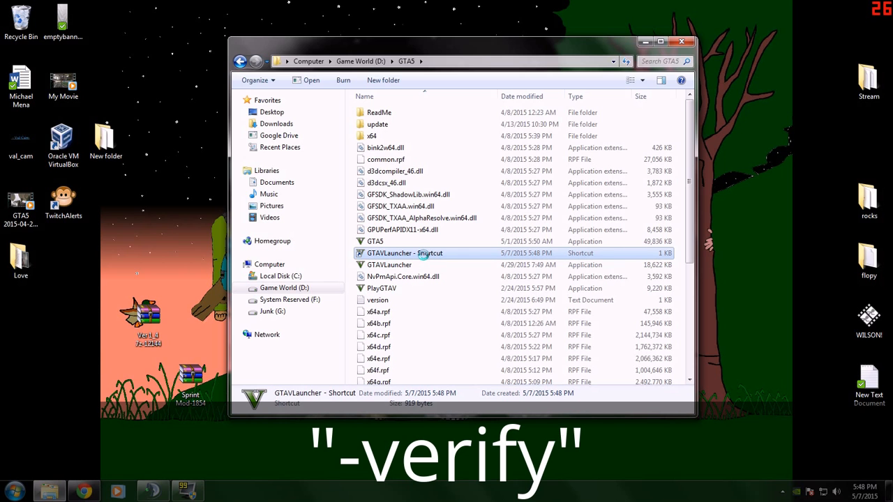
# - Launch the edited GTAVLauncher shortcut so Social Club begins loading
pyautogui.doubleClick(404, 253)
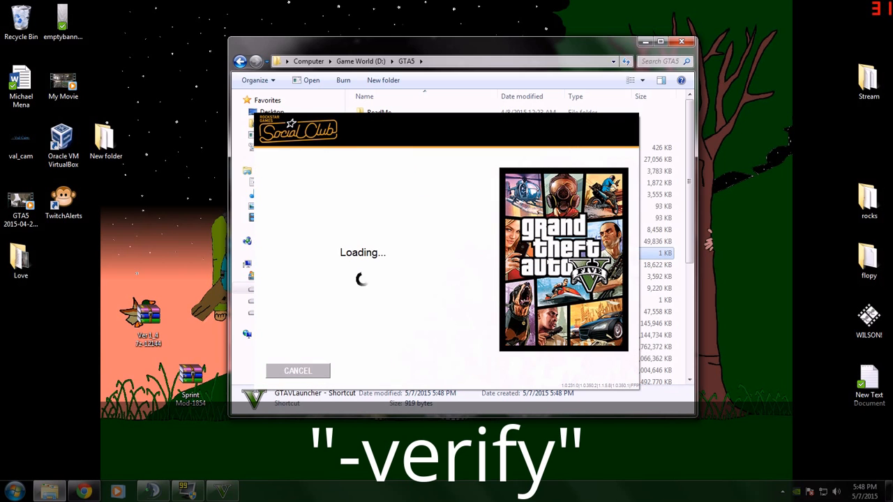